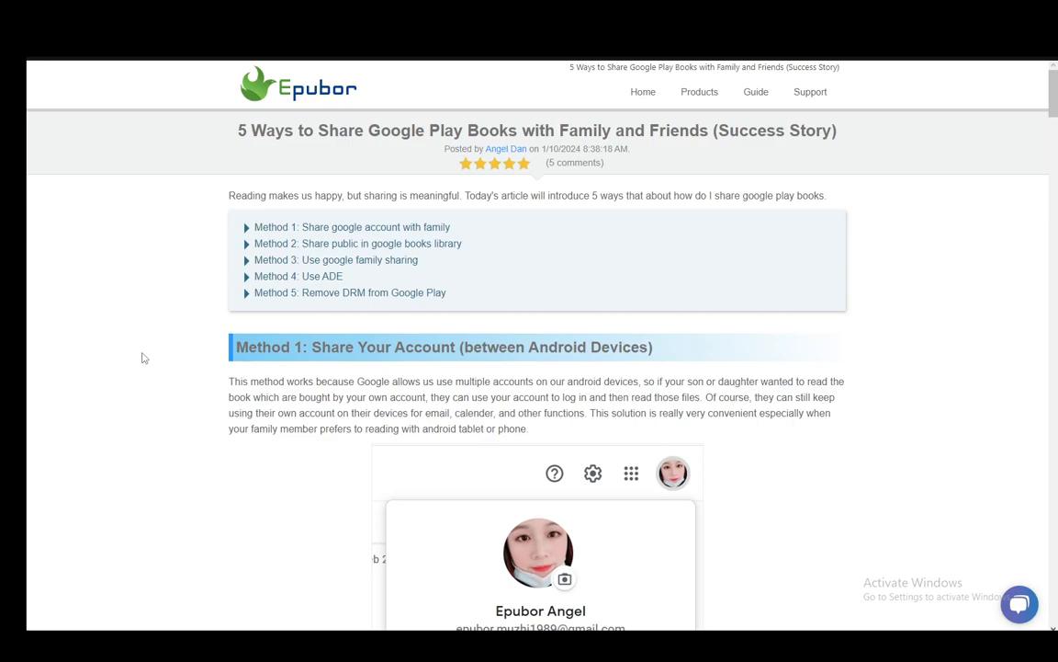
pyautogui.scroll(-3)
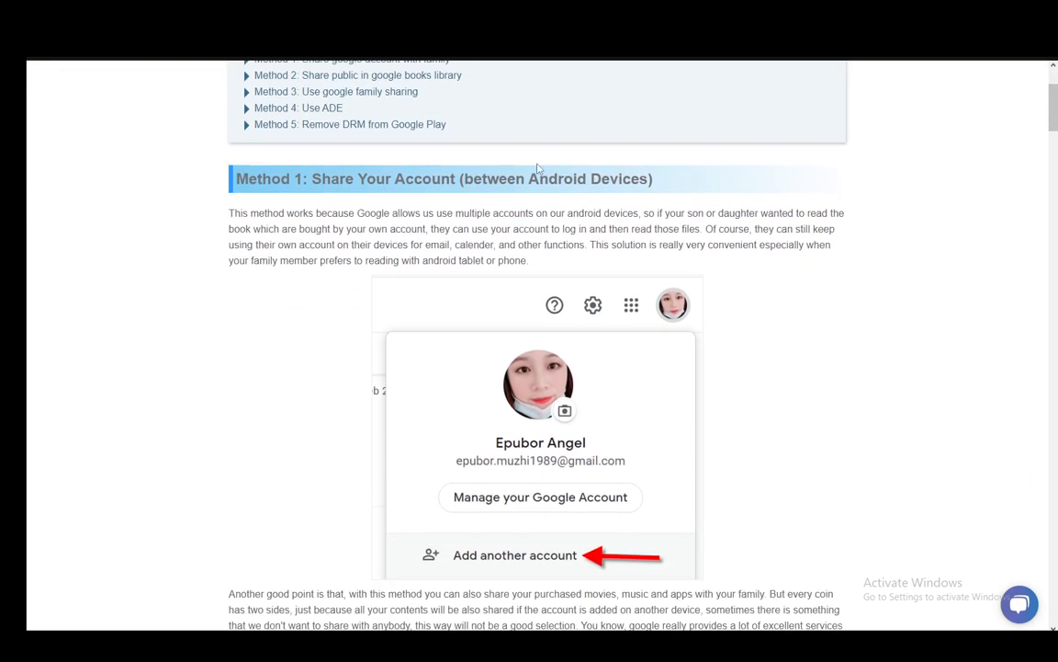
pyautogui.moveTo(268, 331)
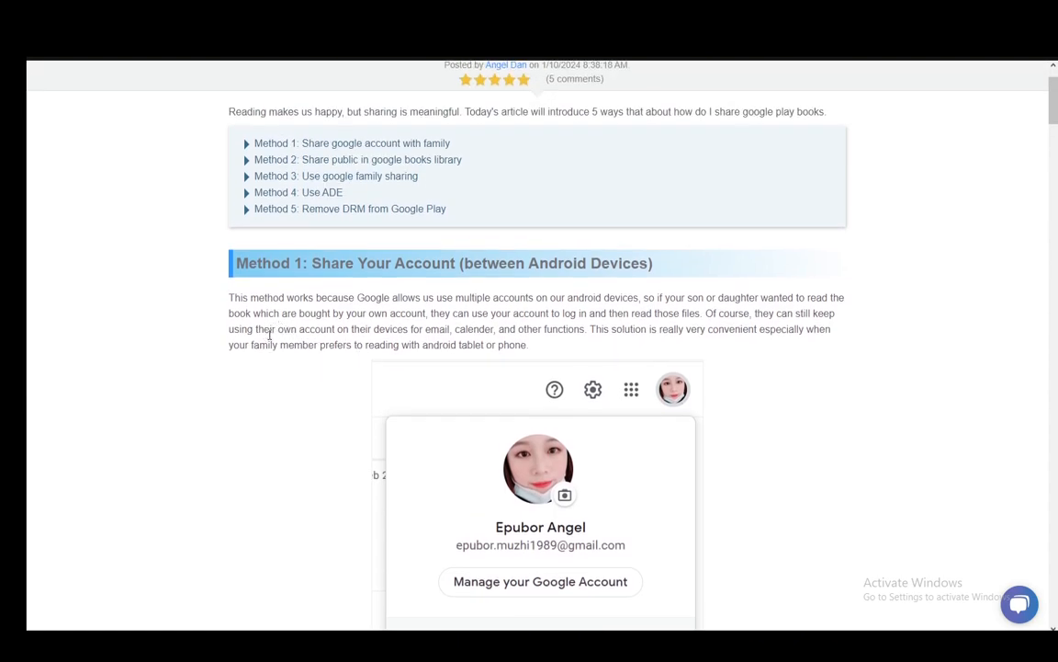
pyautogui.moveTo(273, 338)
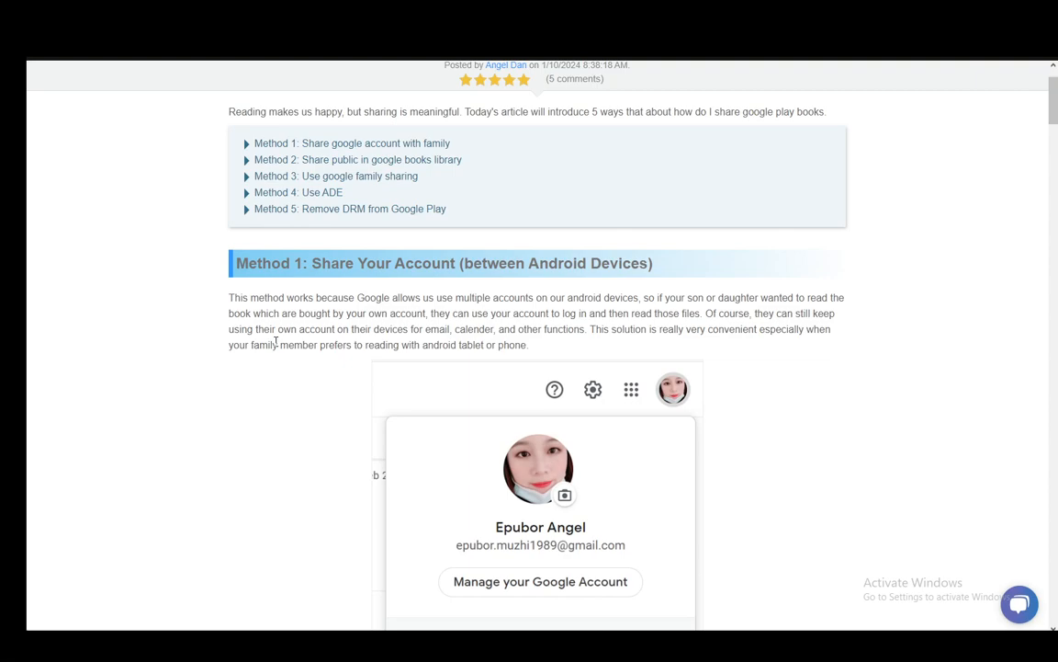
pyautogui.moveTo(279, 235)
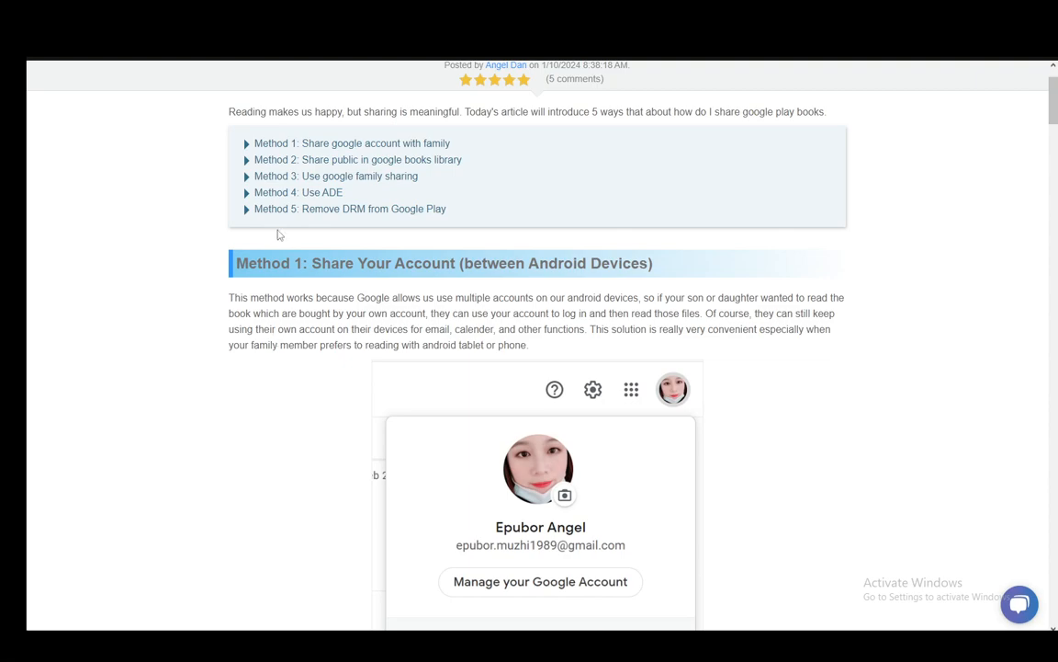
pyautogui.scroll(-3)
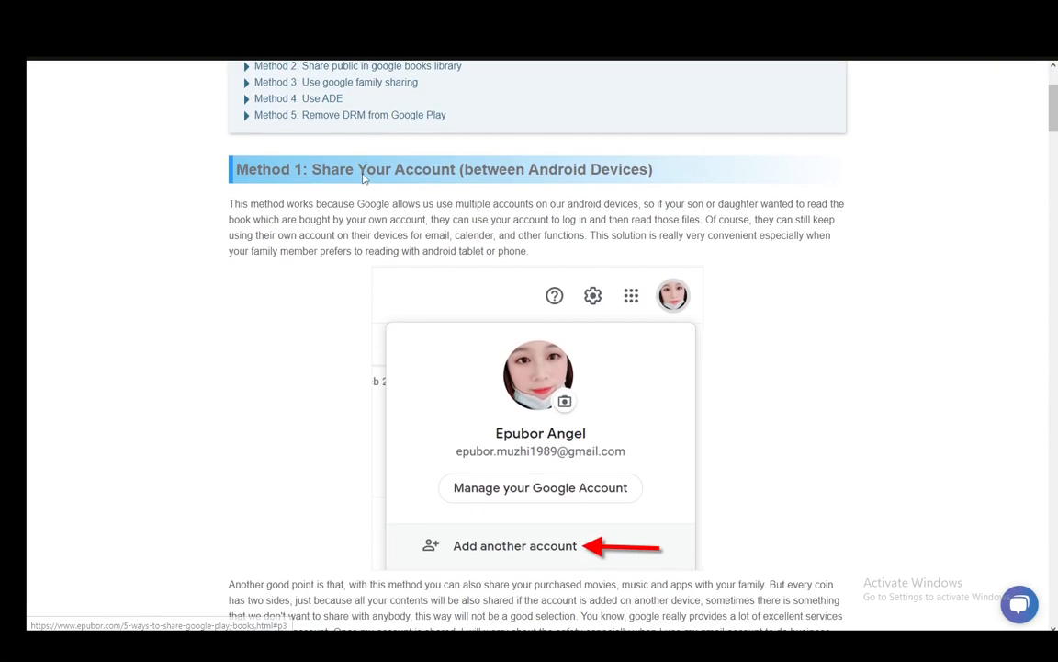
pyautogui.scroll(-3)
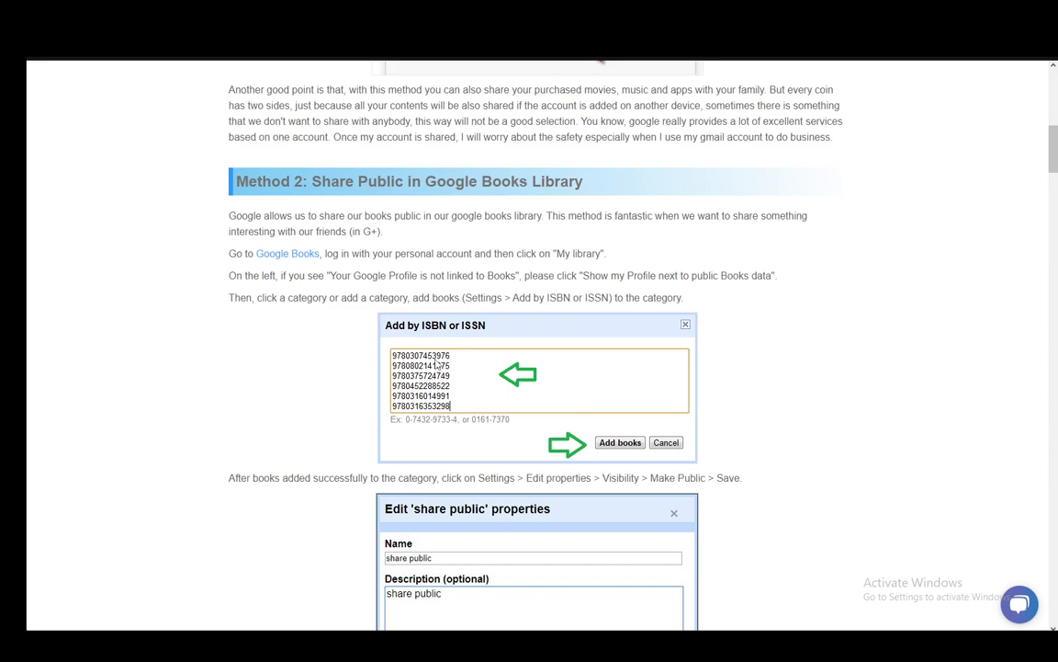
pyautogui.scroll(-3)
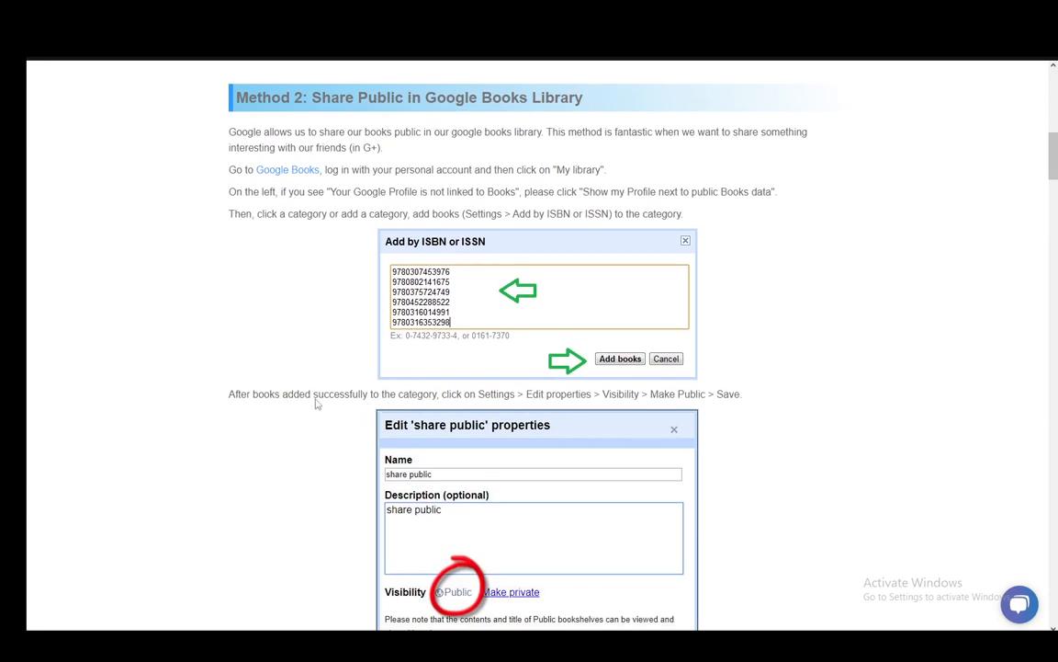
pyautogui.scroll(-3)
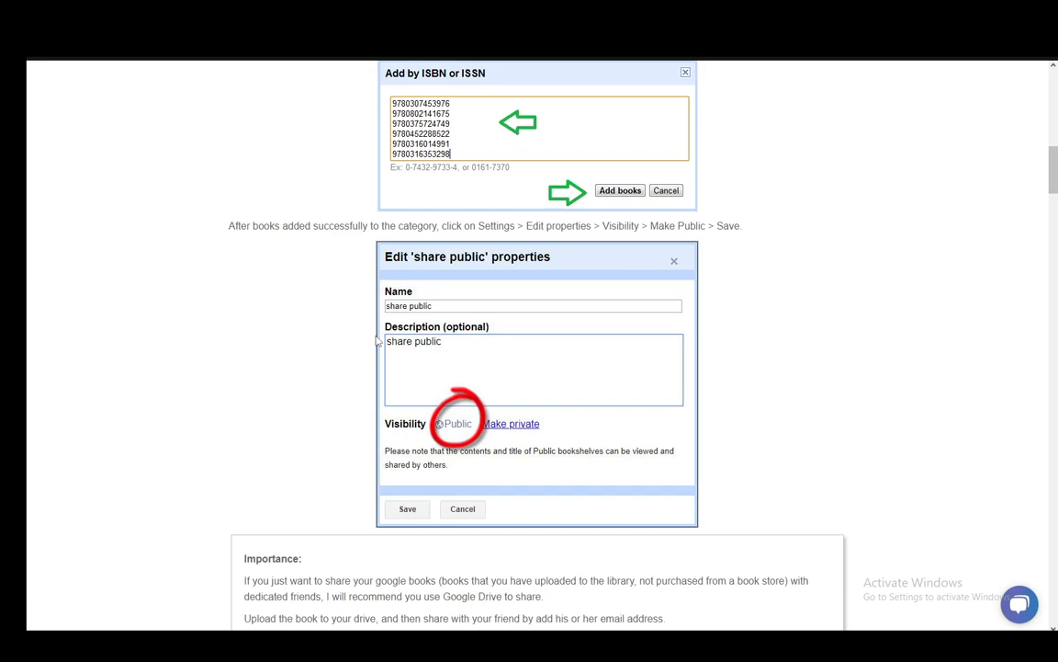
pyautogui.scroll(-3)
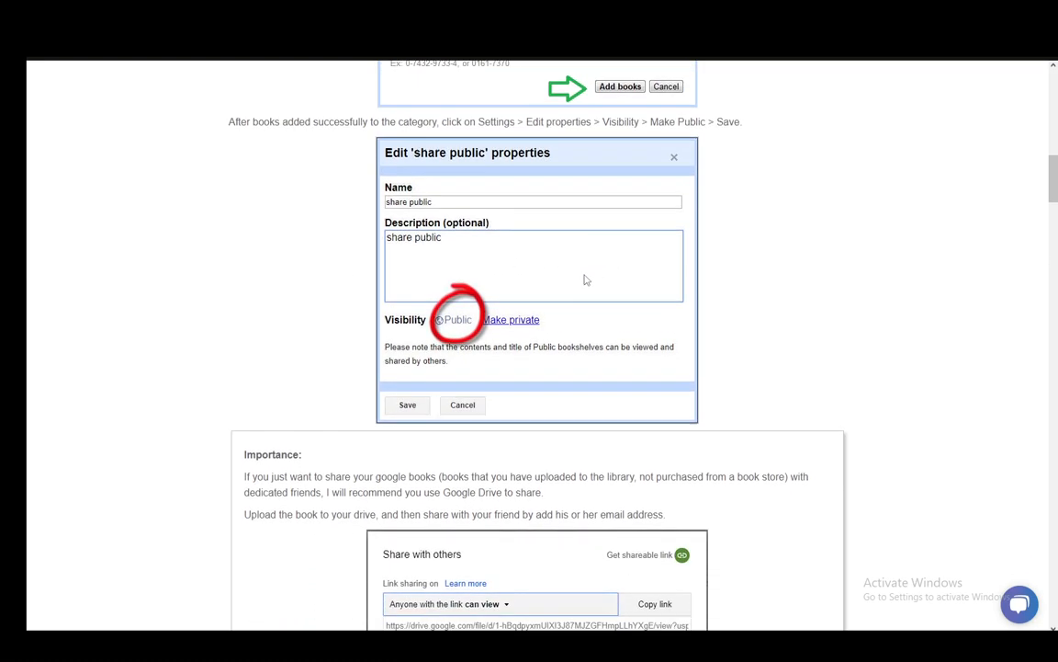
pyautogui.scroll(-3)
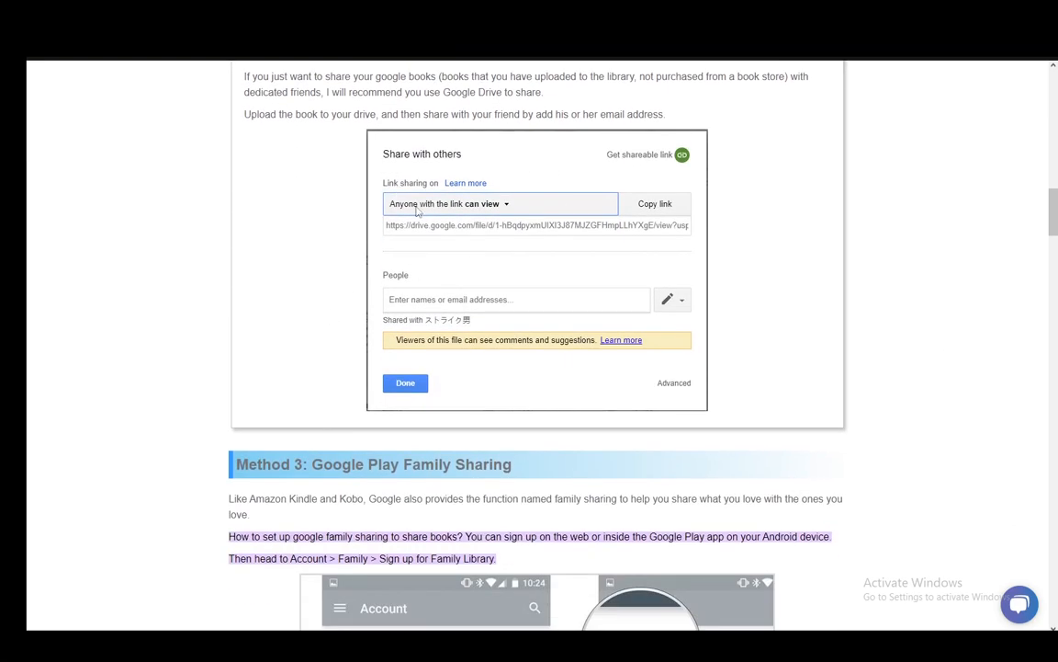
pyautogui.moveTo(467, 202)
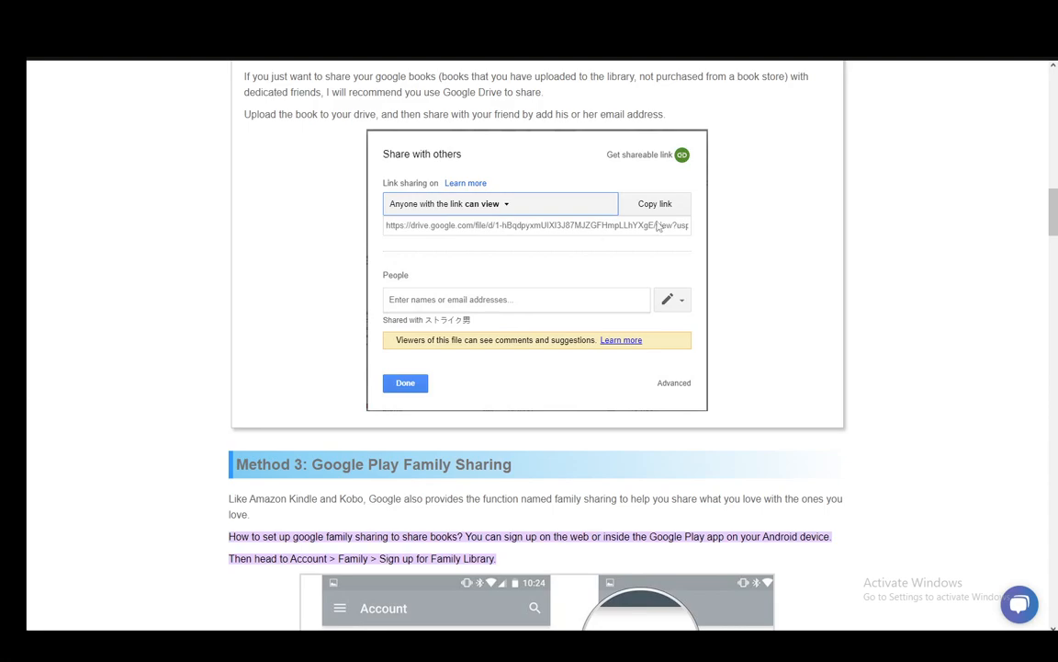
pyautogui.scroll(-3)
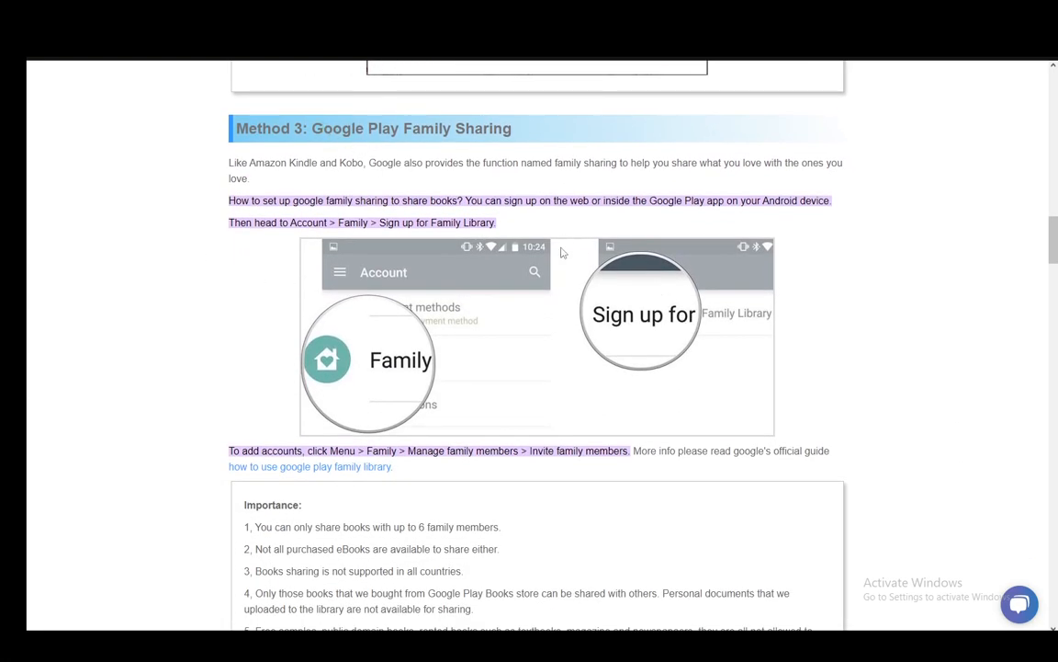
pyautogui.moveTo(684, 118)
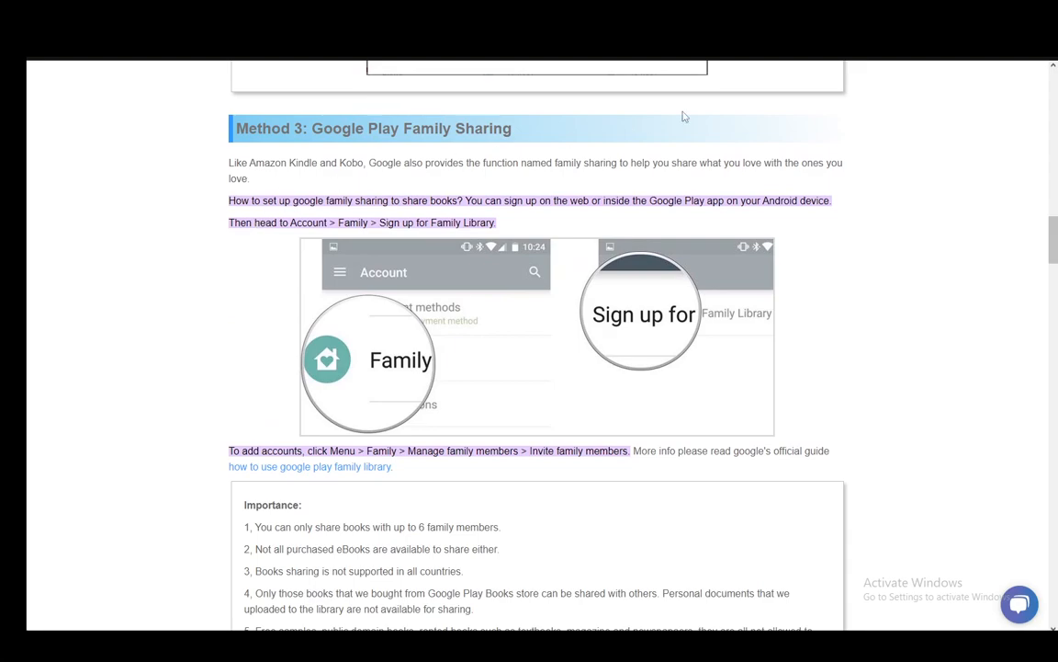
pyautogui.moveTo(364, 208)
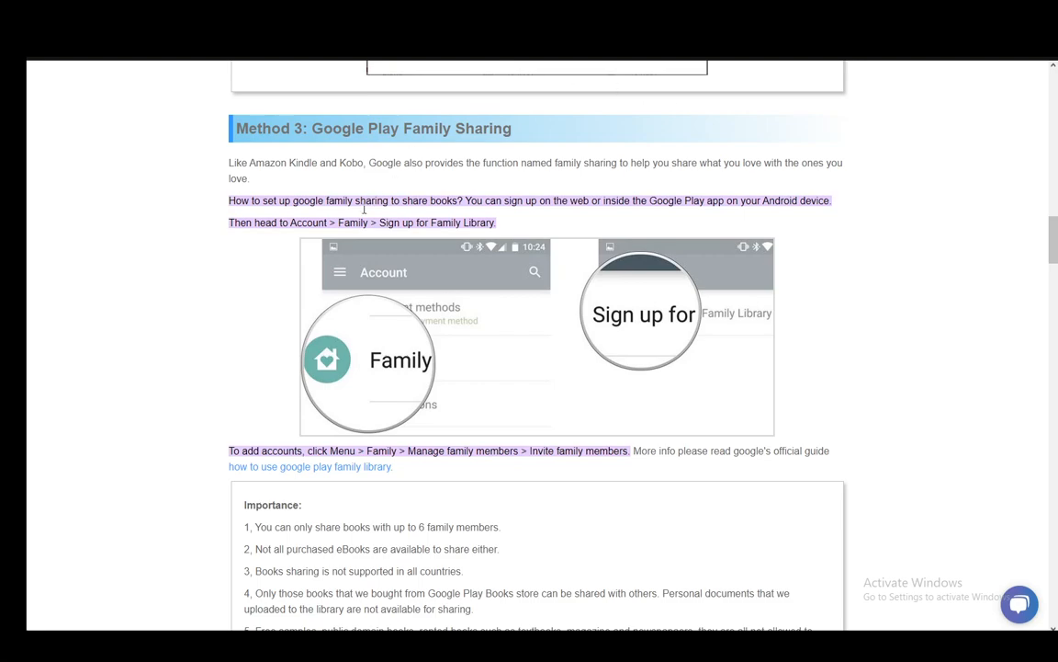
pyautogui.moveTo(416, 235)
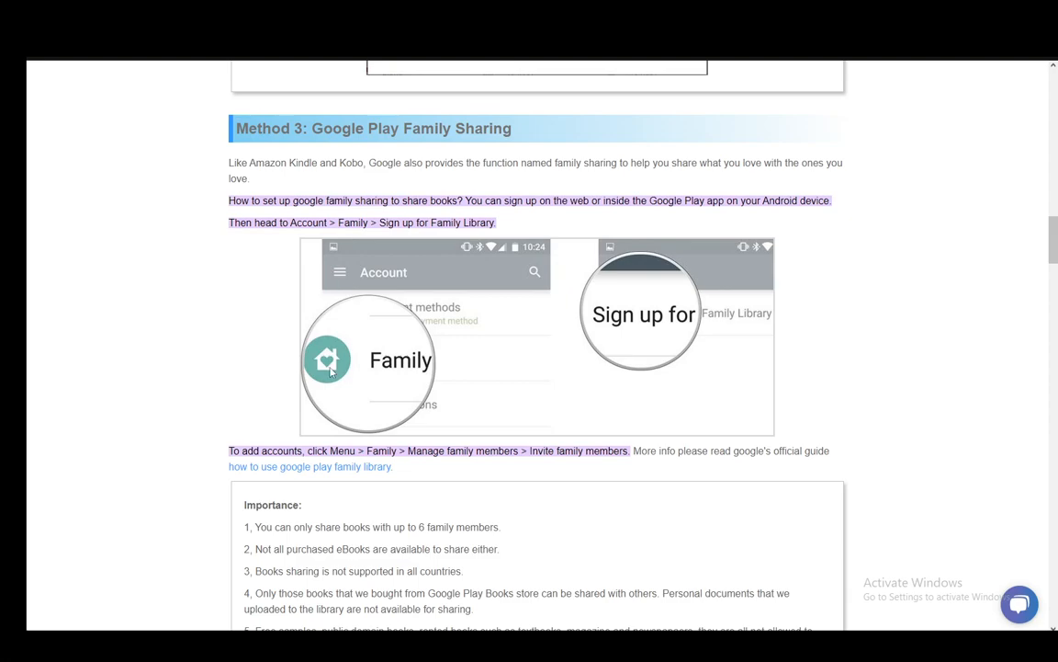
pyautogui.scroll(-3)
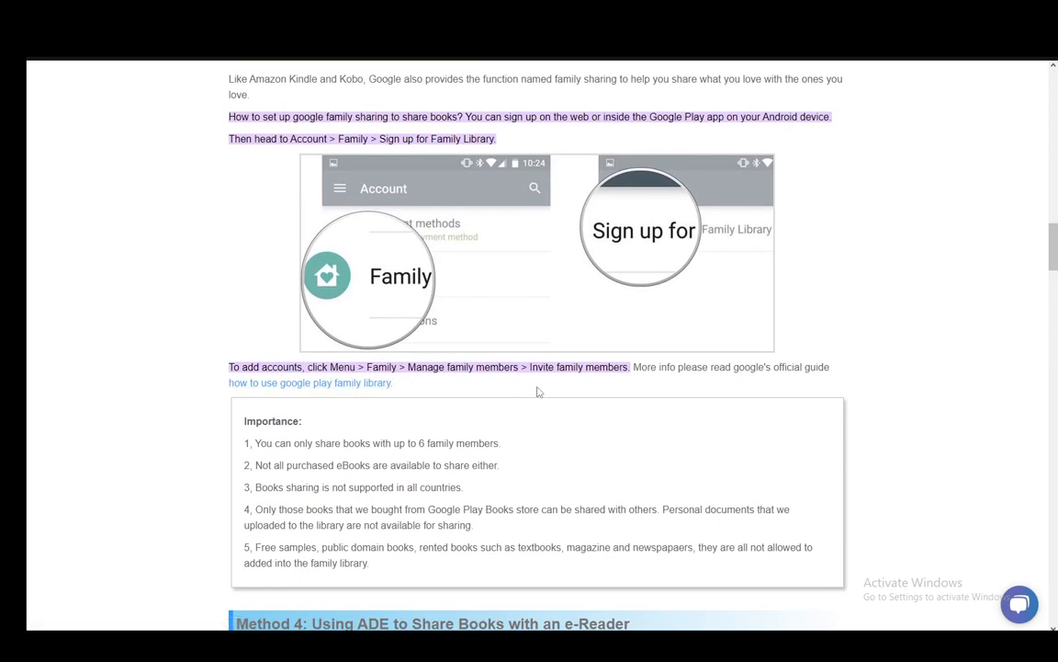
pyautogui.moveTo(566, 380)
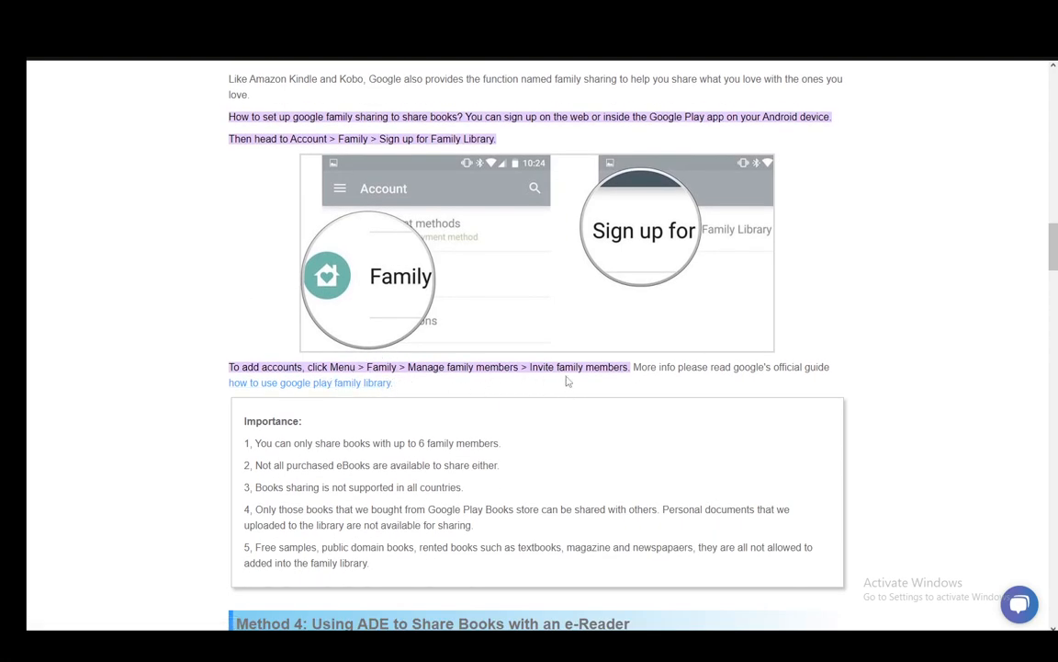
pyautogui.scroll(-3)
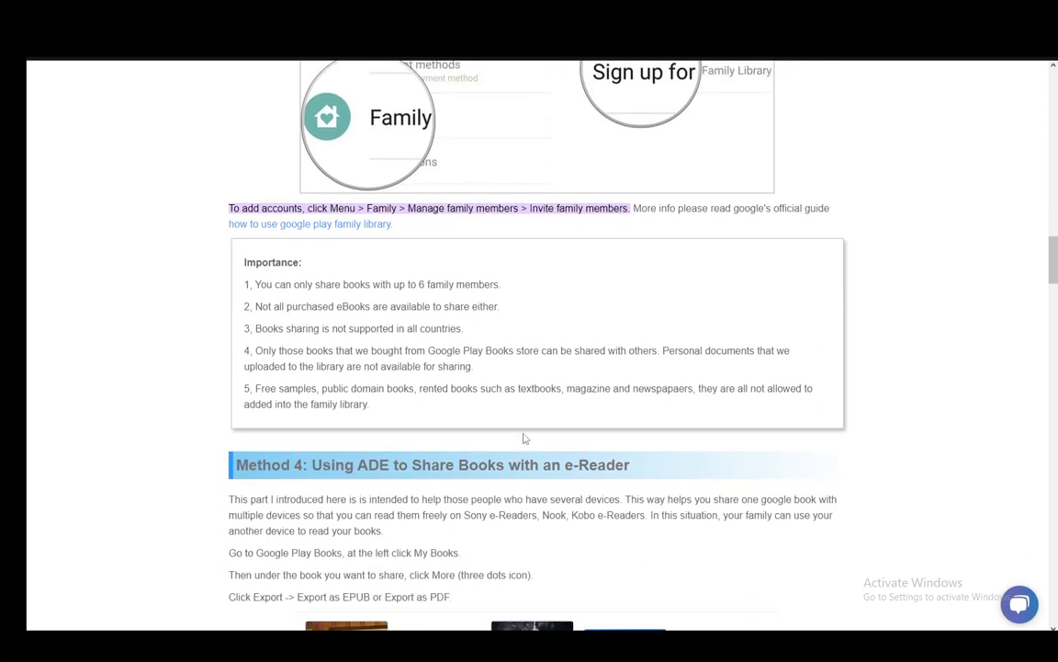
pyautogui.scroll(3)
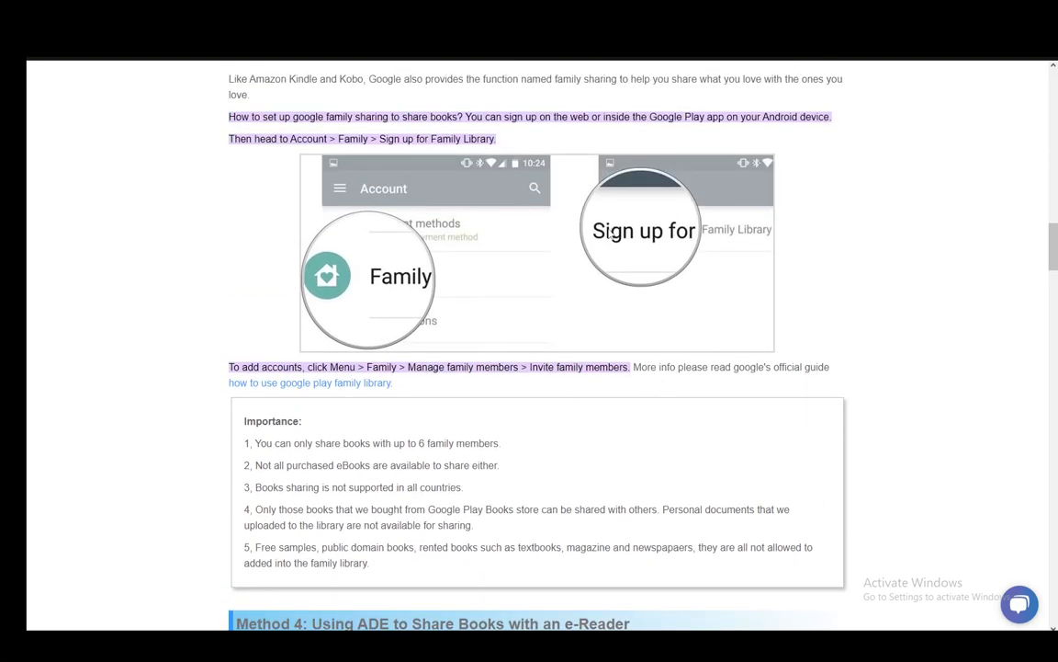
pyautogui.scroll(-3)
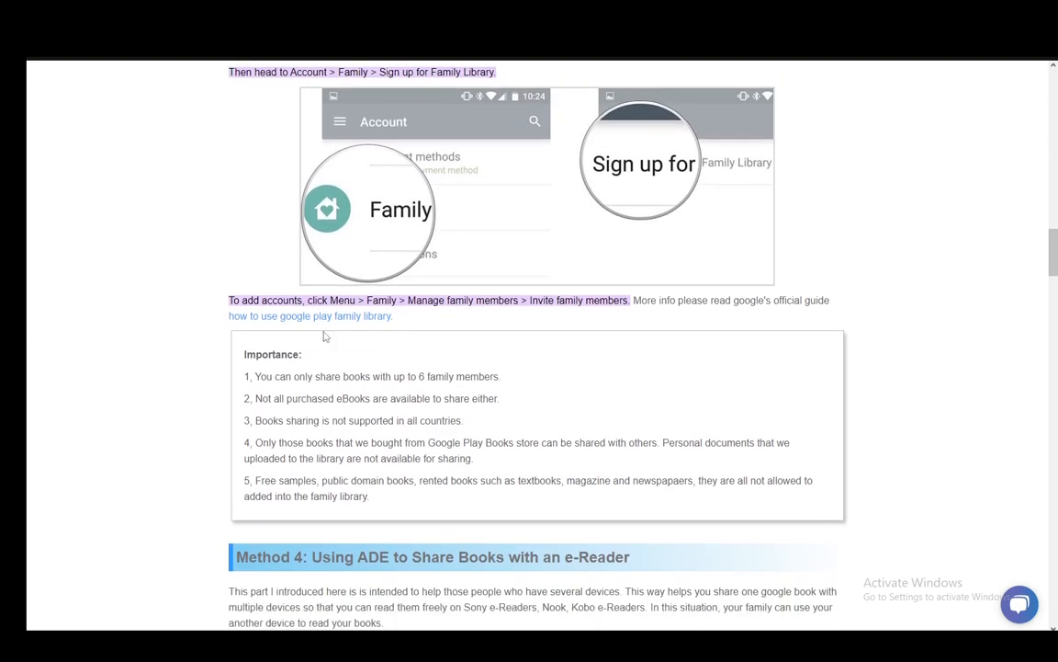
pyautogui.scroll(-3)
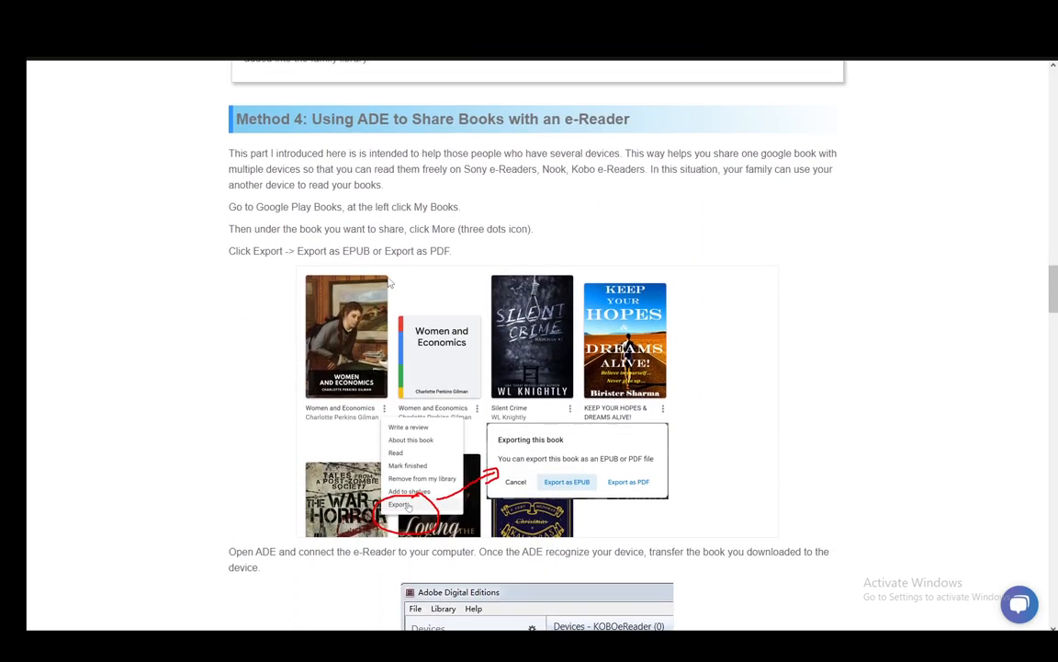
pyautogui.scroll(-3)
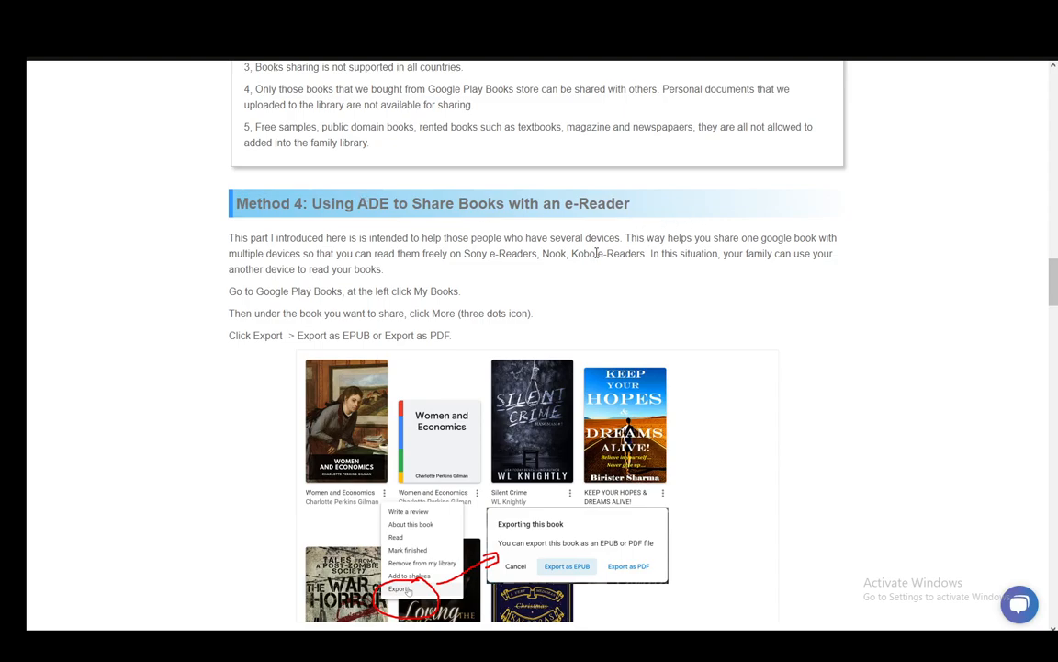
pyautogui.scroll(-3)
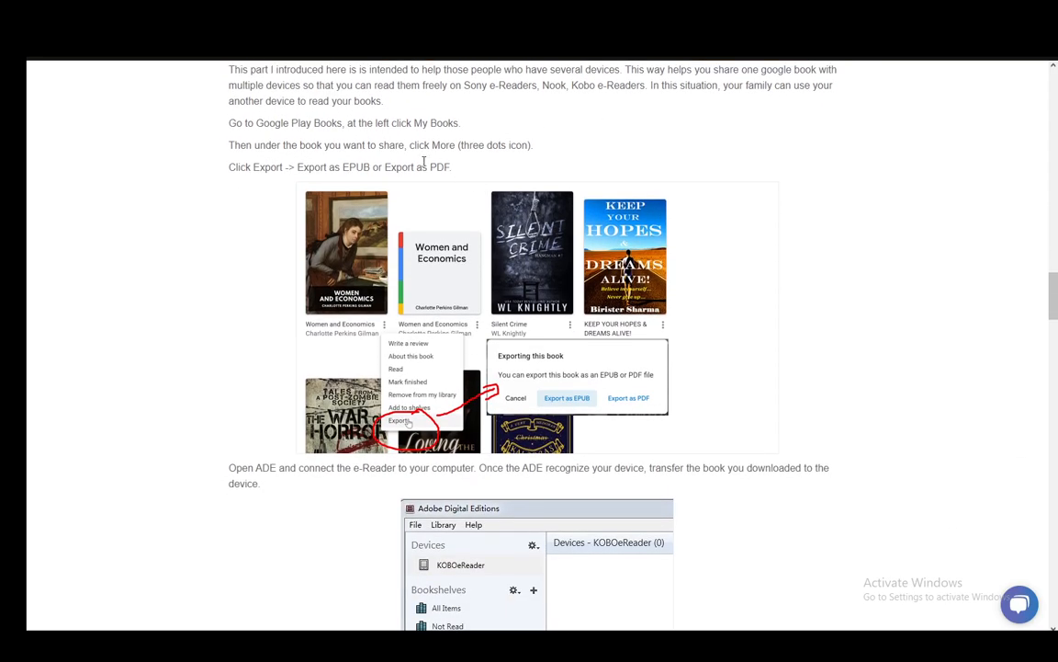
pyautogui.moveTo(412, 181)
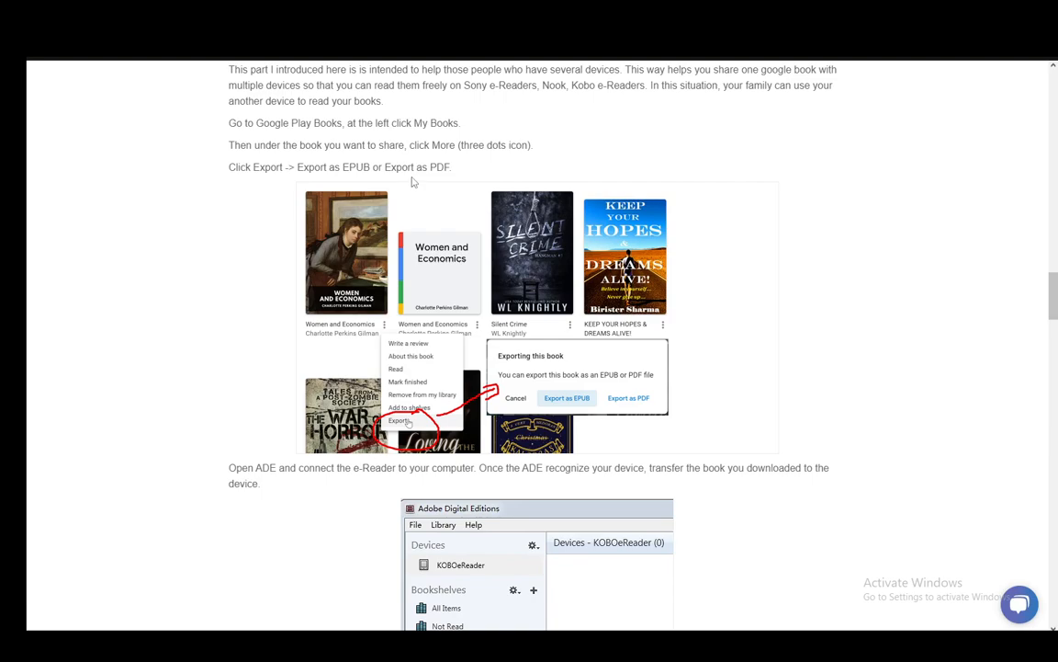
pyautogui.scroll(-3)
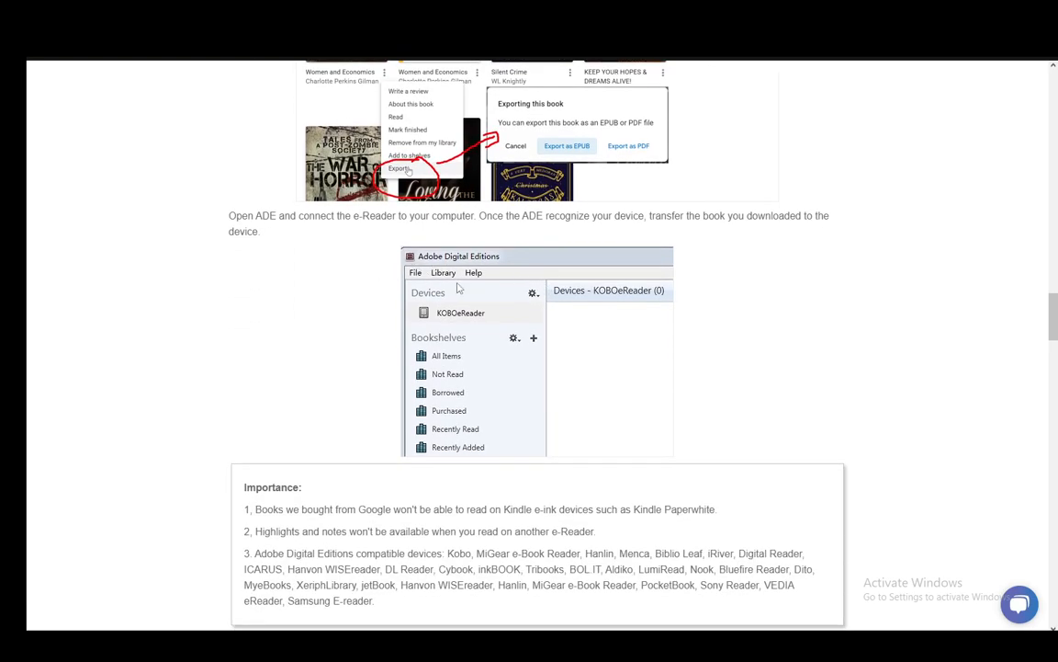
pyautogui.scroll(-3)
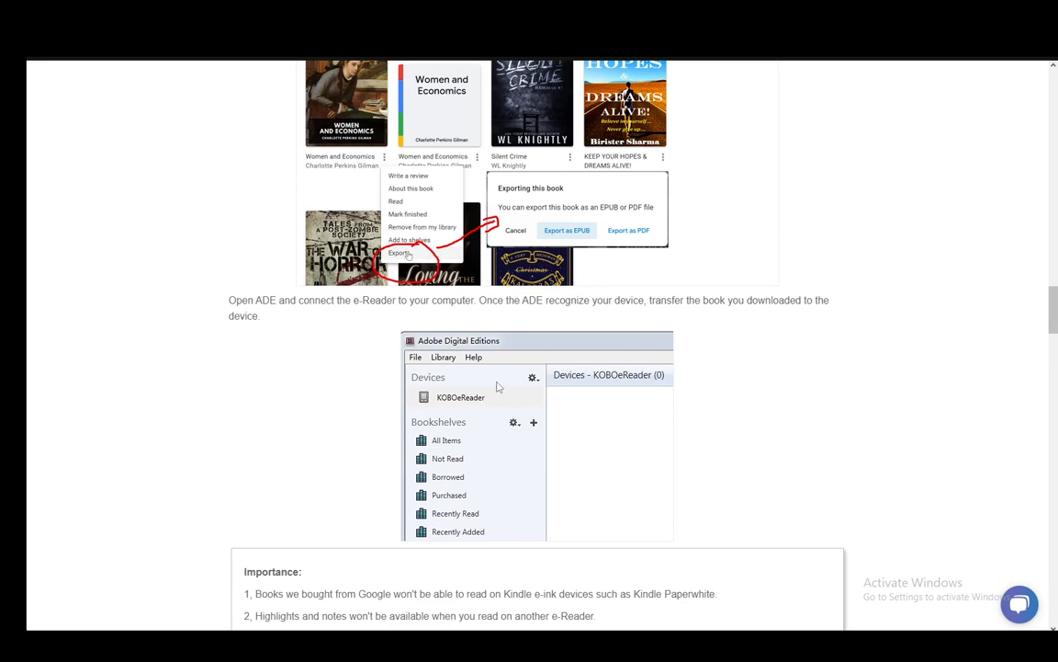
pyautogui.moveTo(516, 349)
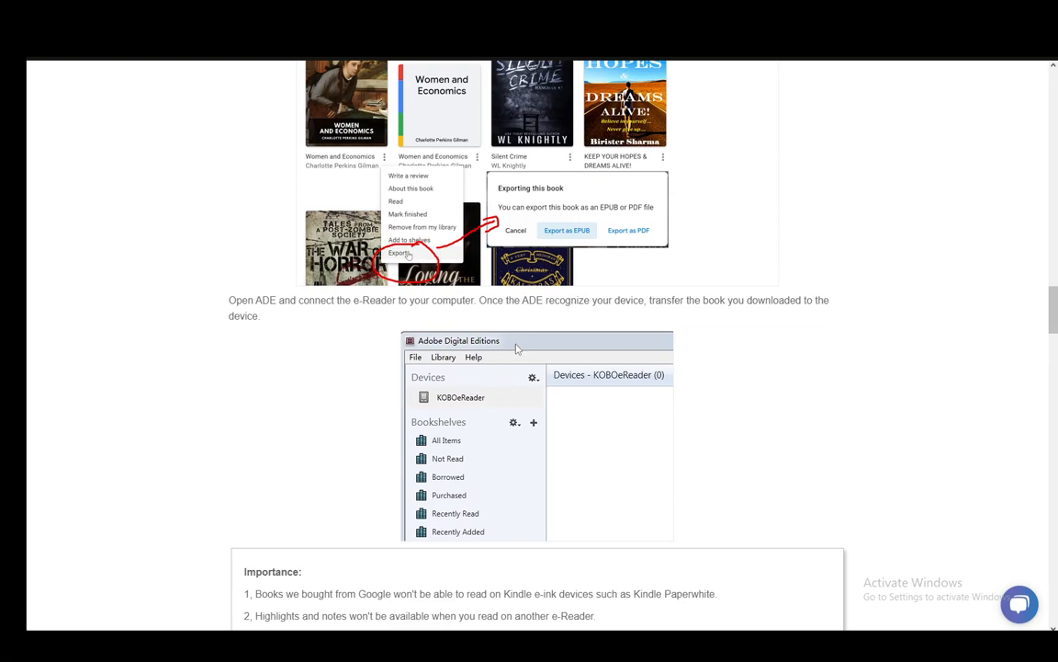
pyautogui.moveTo(470, 327)
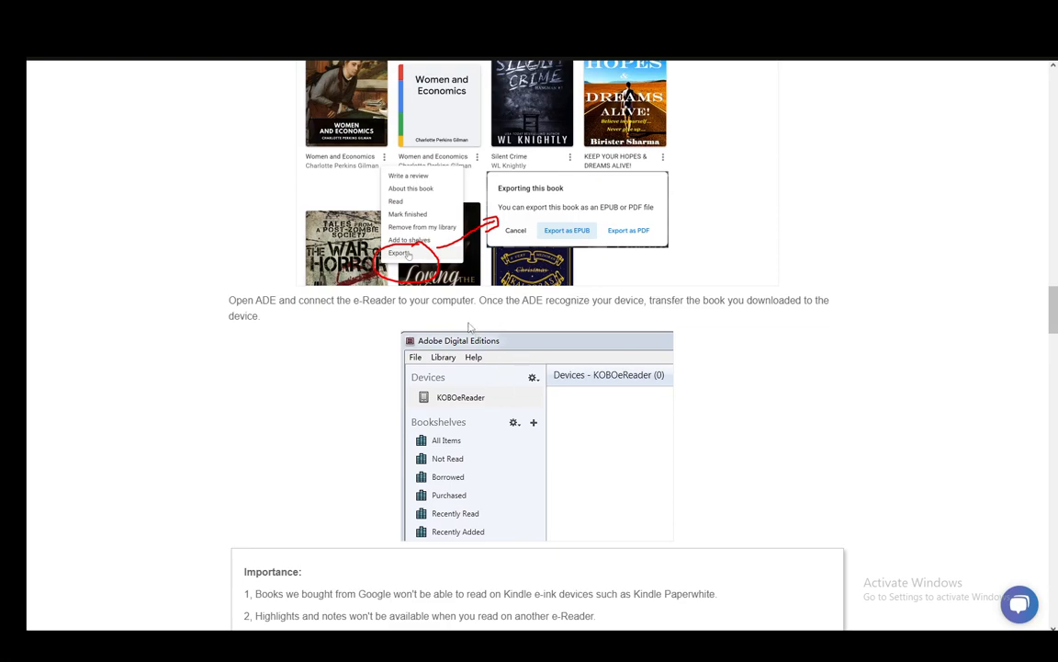
pyautogui.scroll(-3)
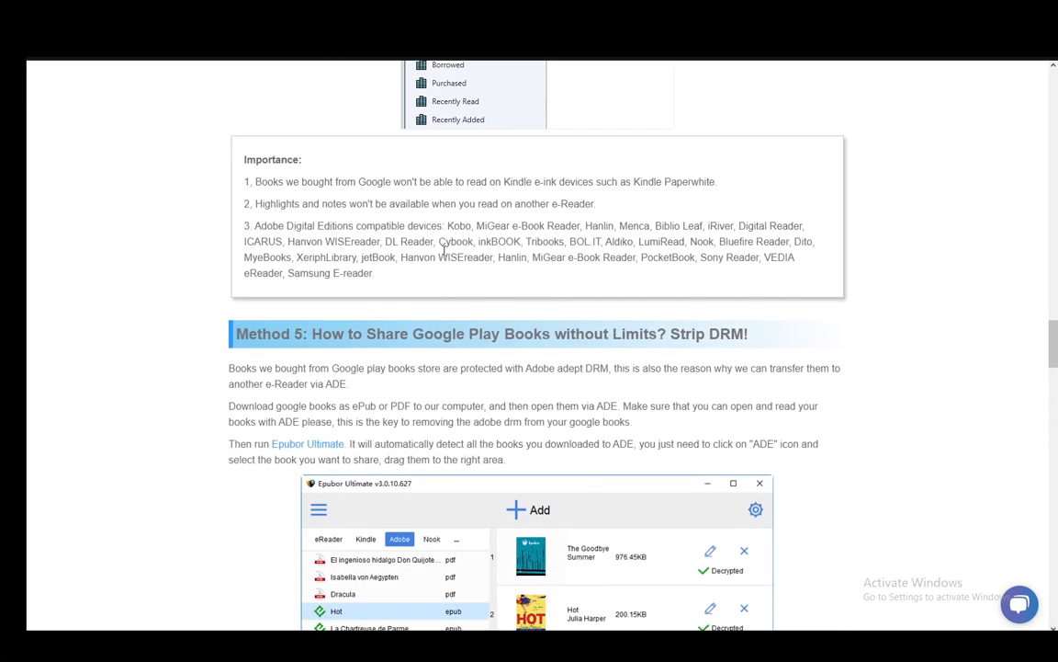
pyautogui.scroll(-3)
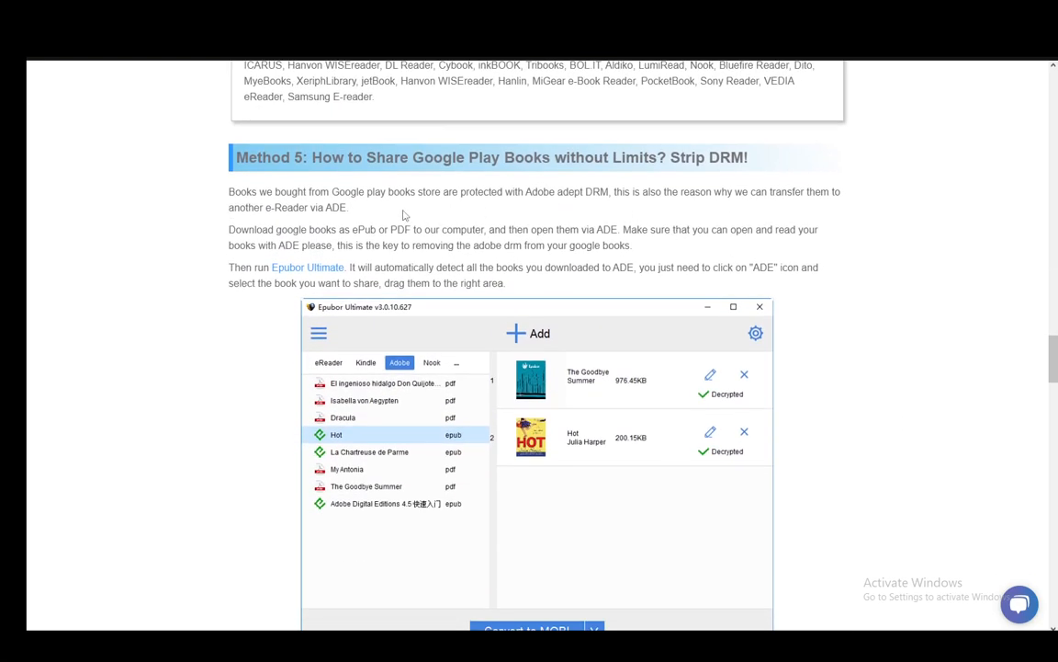
pyautogui.moveTo(266, 317)
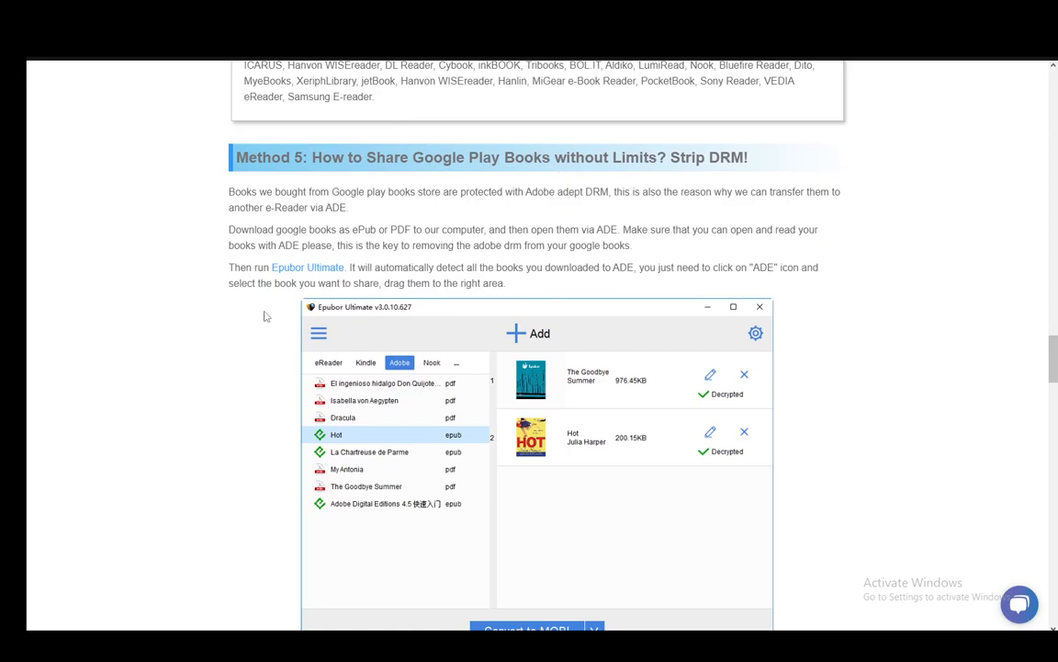
pyautogui.scroll(-3)
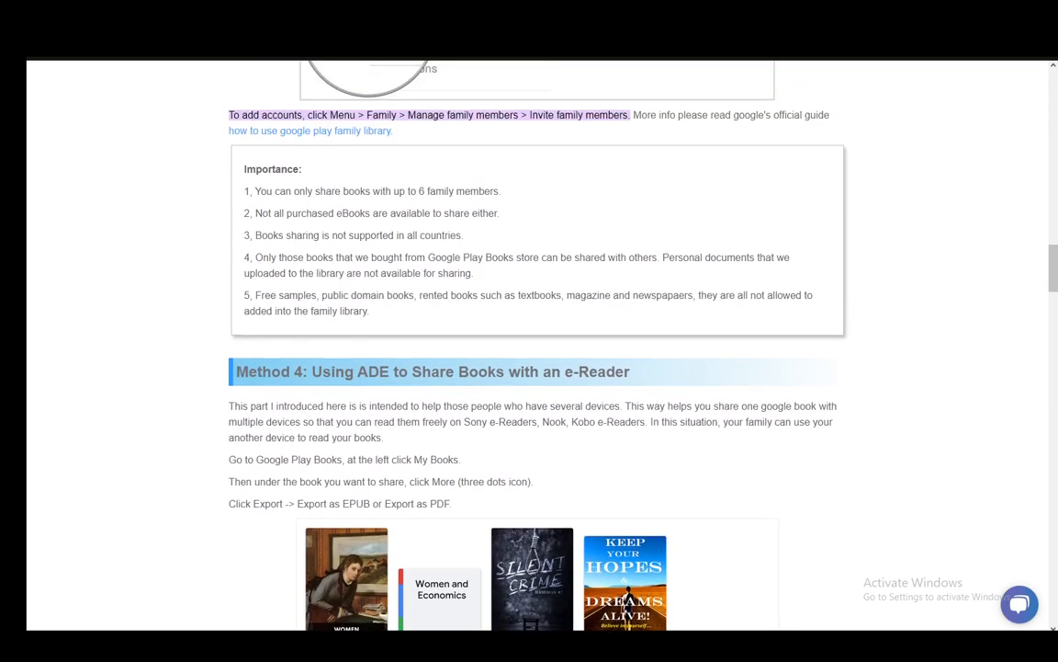
pyautogui.moveTo(169, 292)
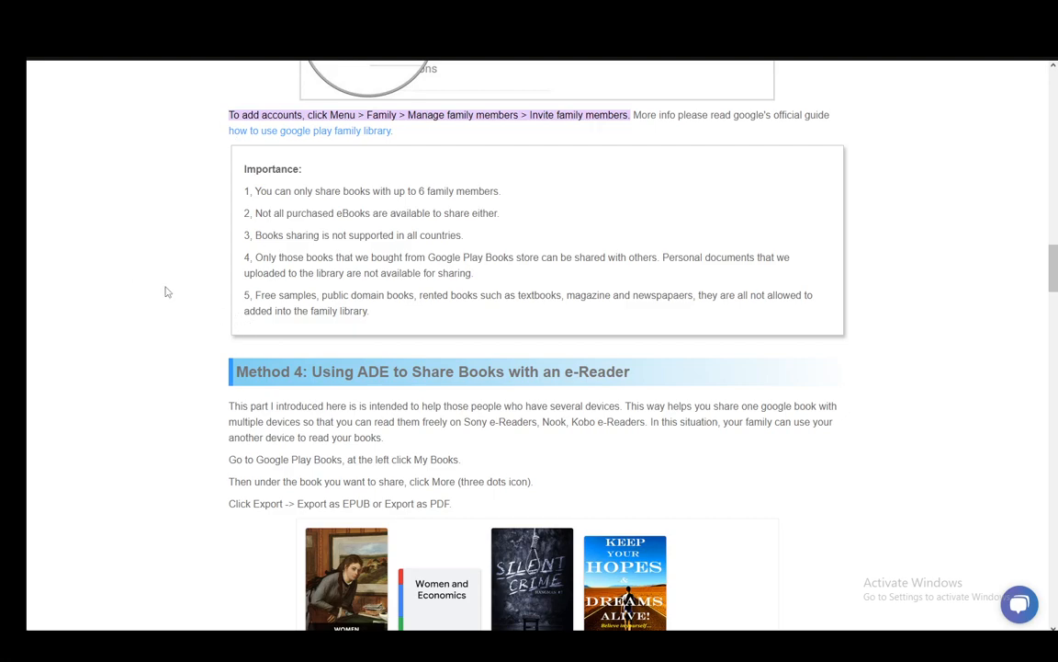
pyautogui.moveTo(184, 332)
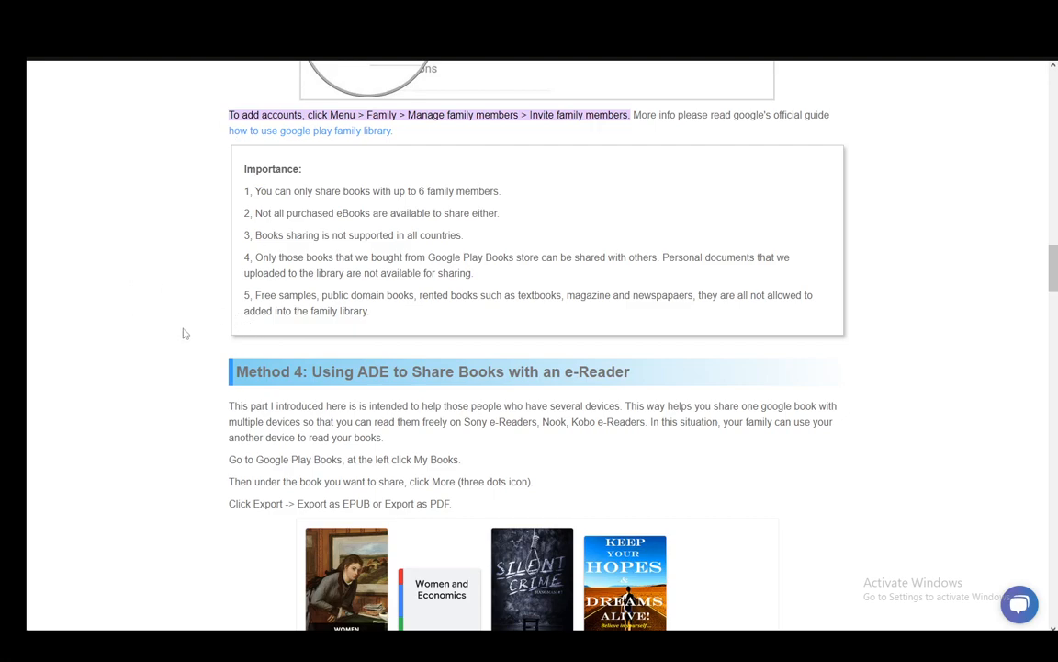
pyautogui.moveTo(136, 291)
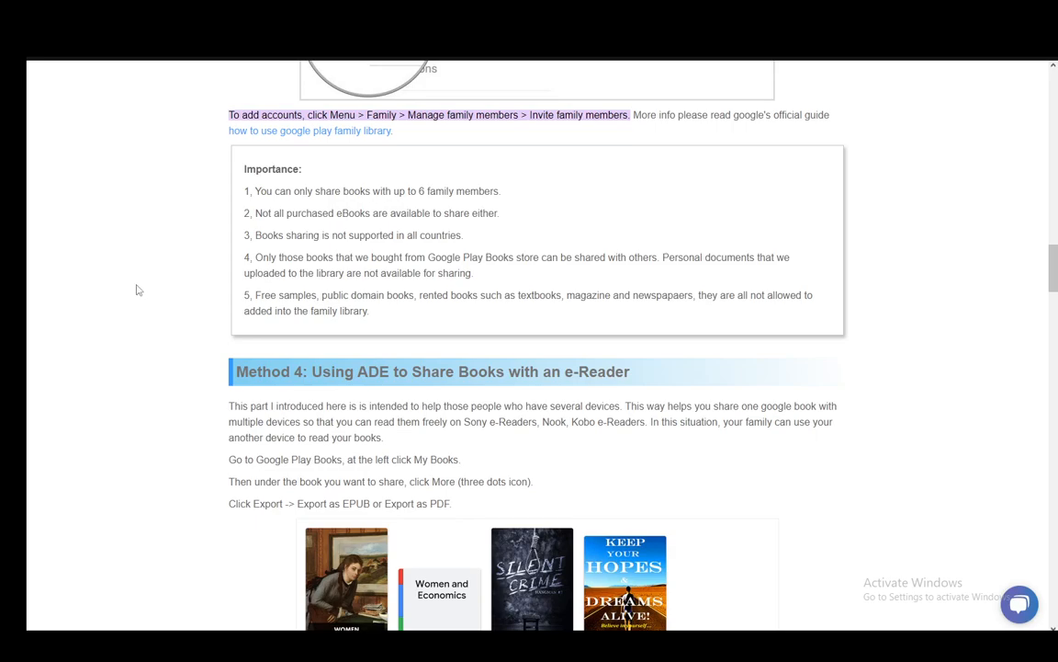